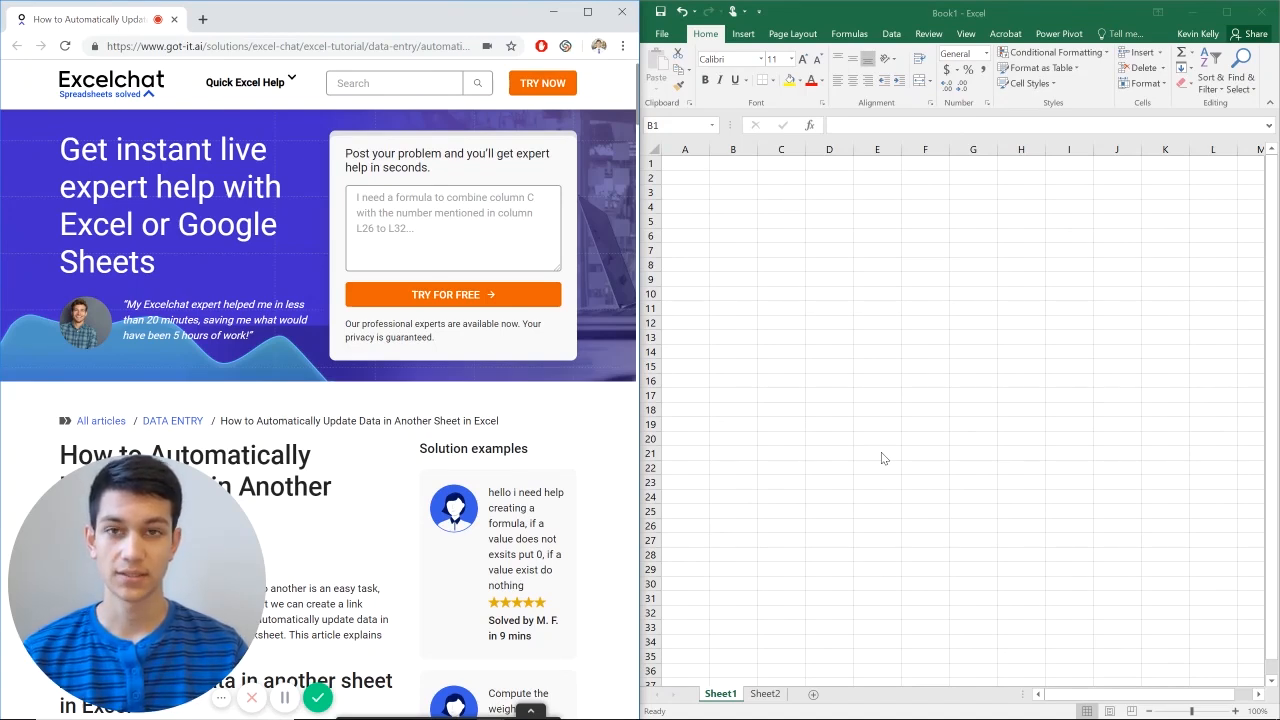
mouse_move(858, 464)
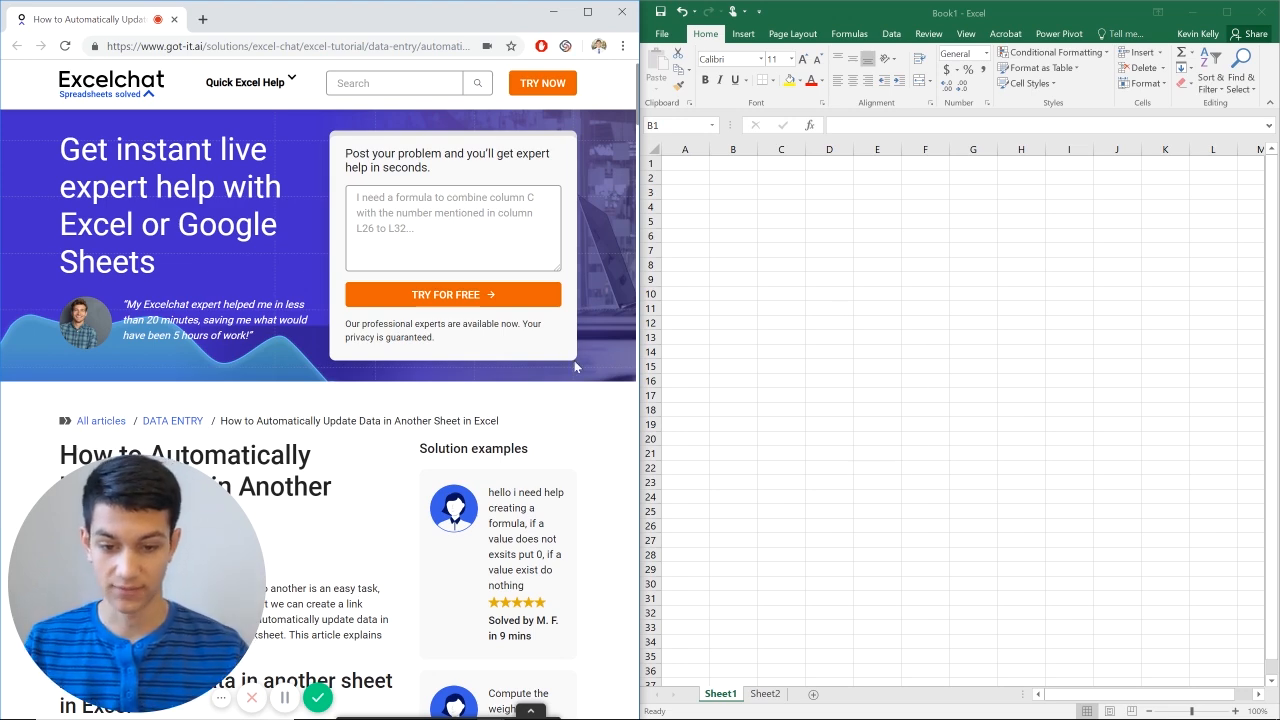
- Switch from Sheet1 to the empty Sheet2 of the new workbook
scroll(down, 3)
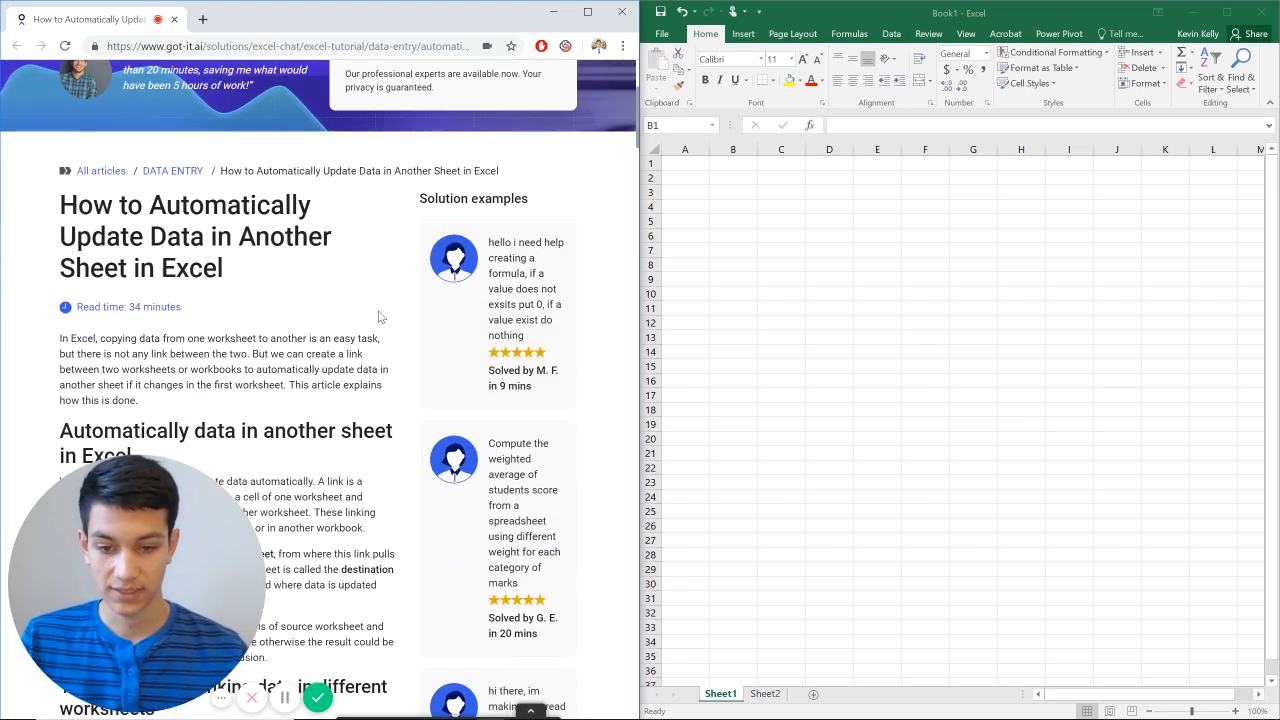
scroll(down, 3)
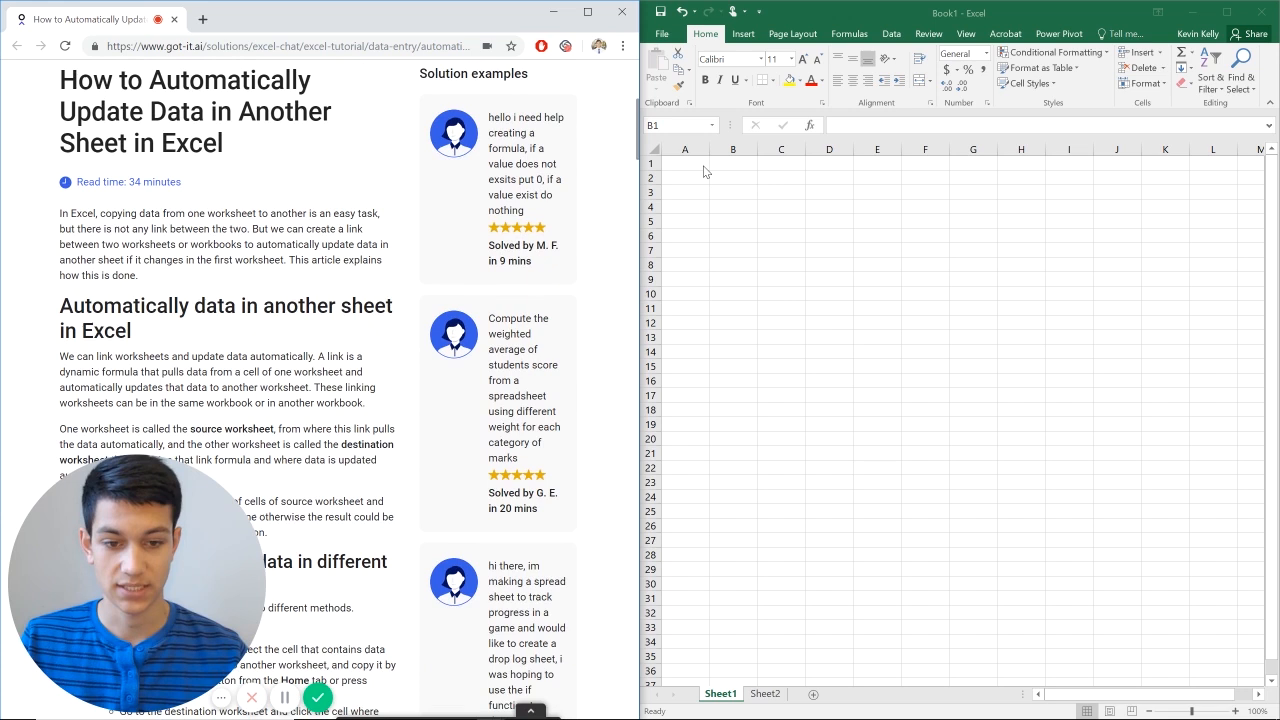
click(684, 164)
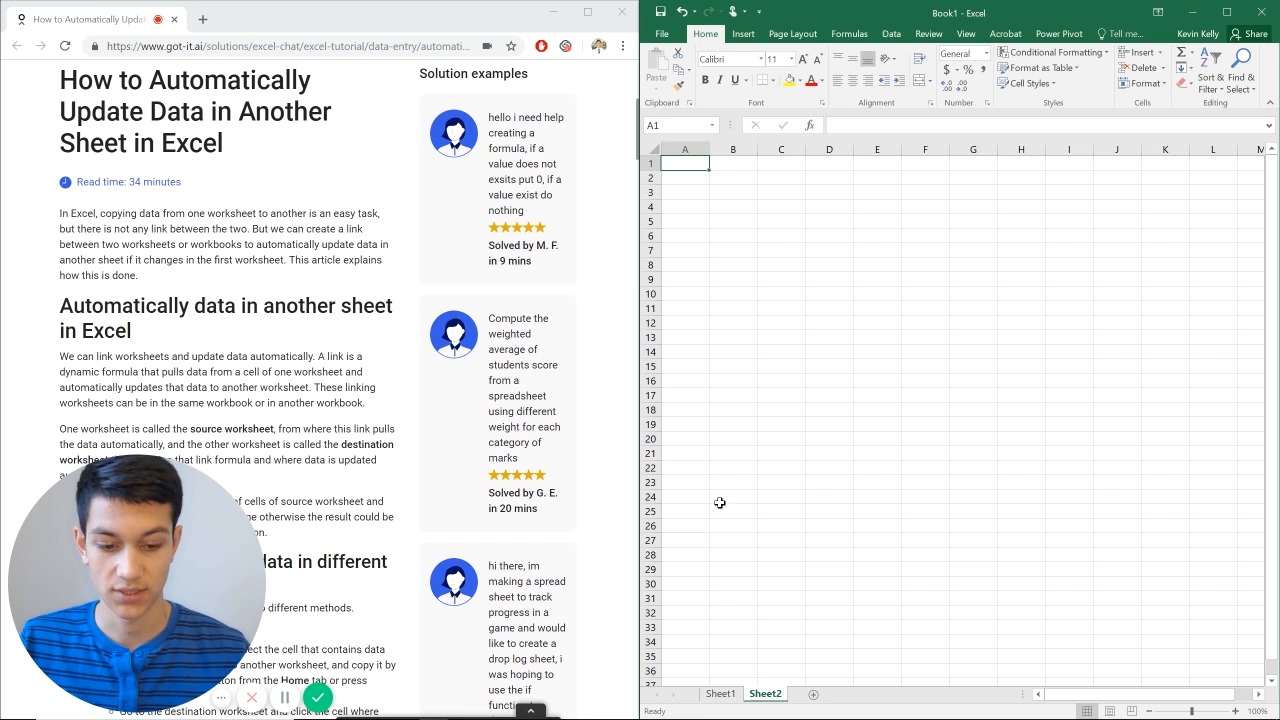
- Enter 50 in Sheet1 A1 and link Sheet2 A1 to it with =Sheet1!A1
click(720, 692)
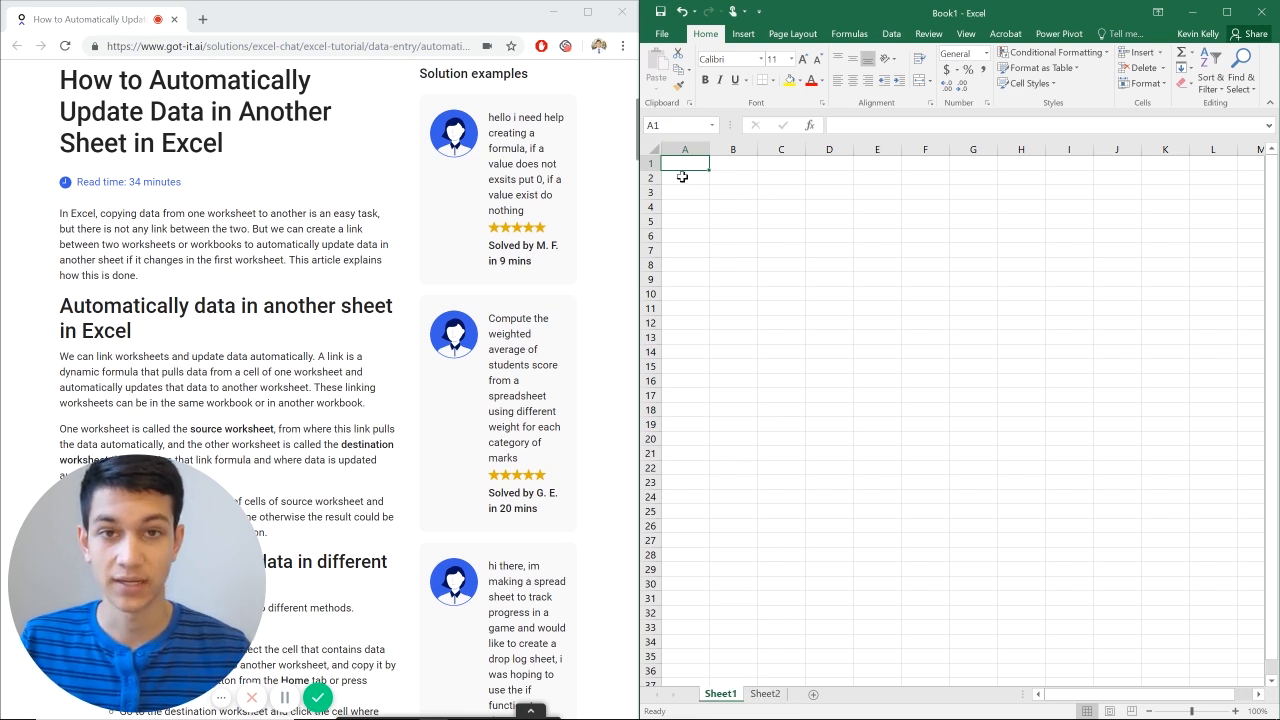
text(50)
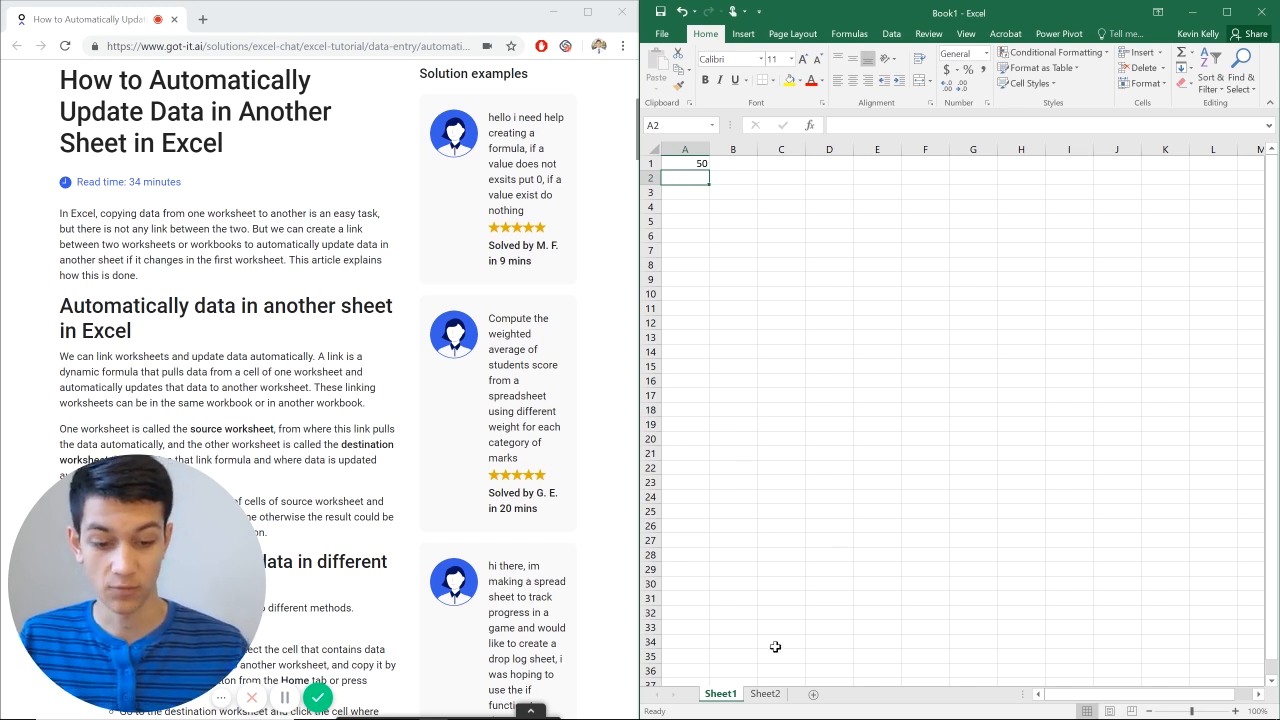
click(764, 692)
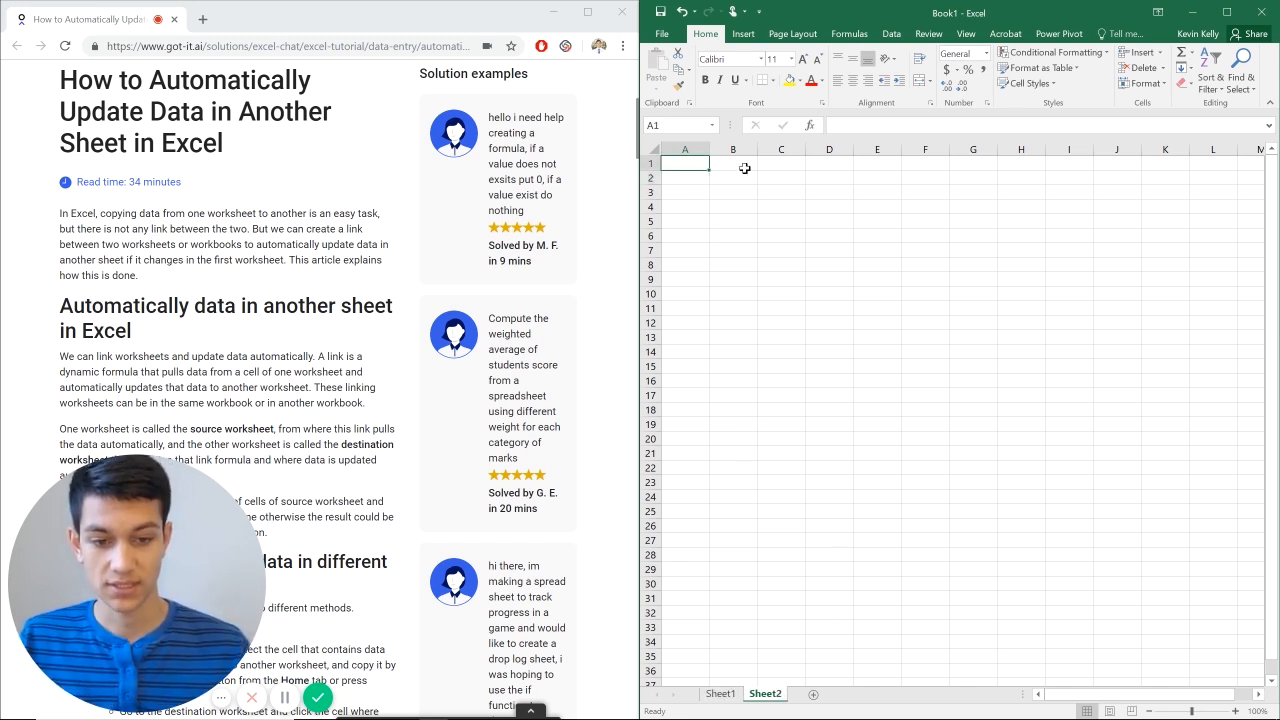
text(=)
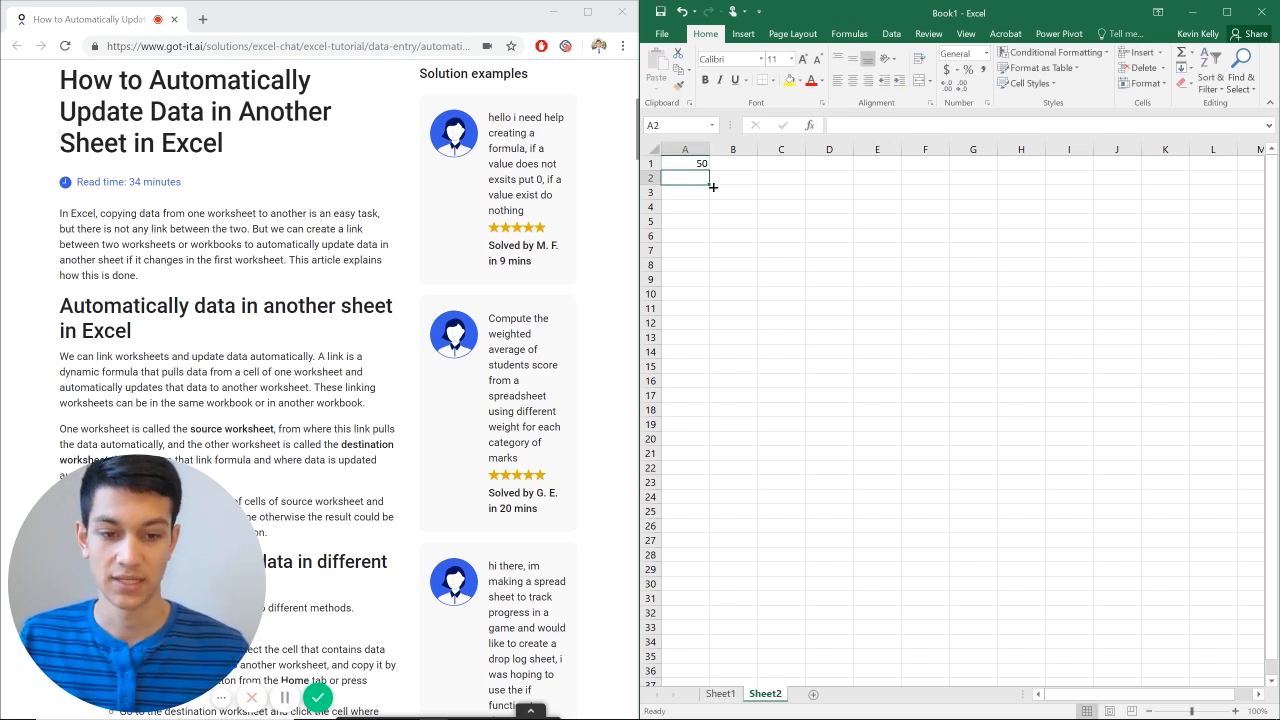
click(732, 178)
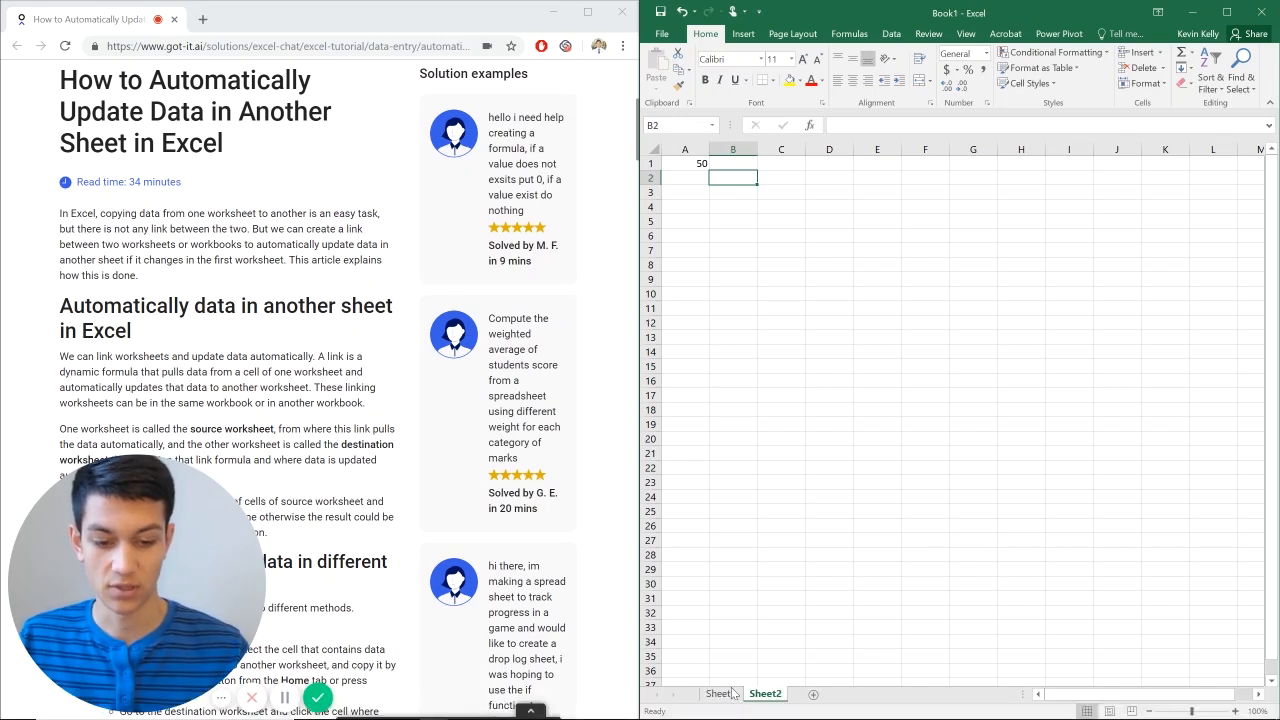
- Change Sheet1 A1 to 100 and confirm Sheet2 A1 updates, then return to Sheet1
click(720, 692)
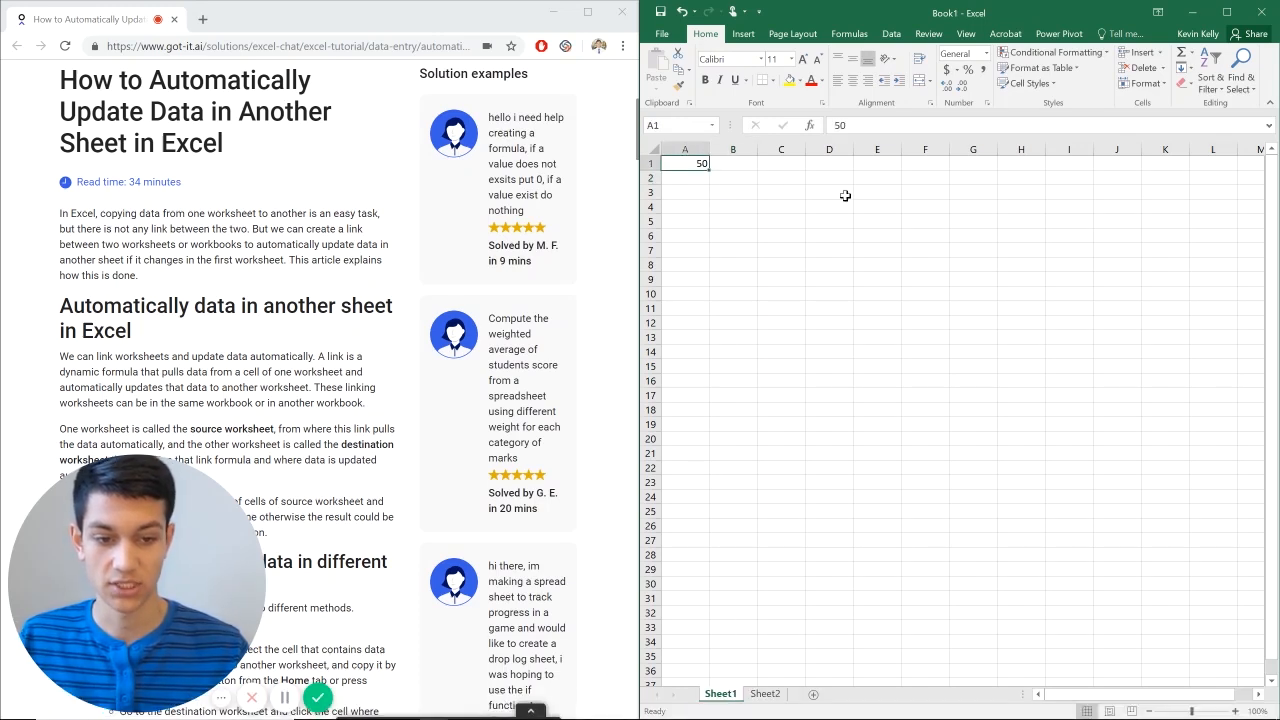
text(100)
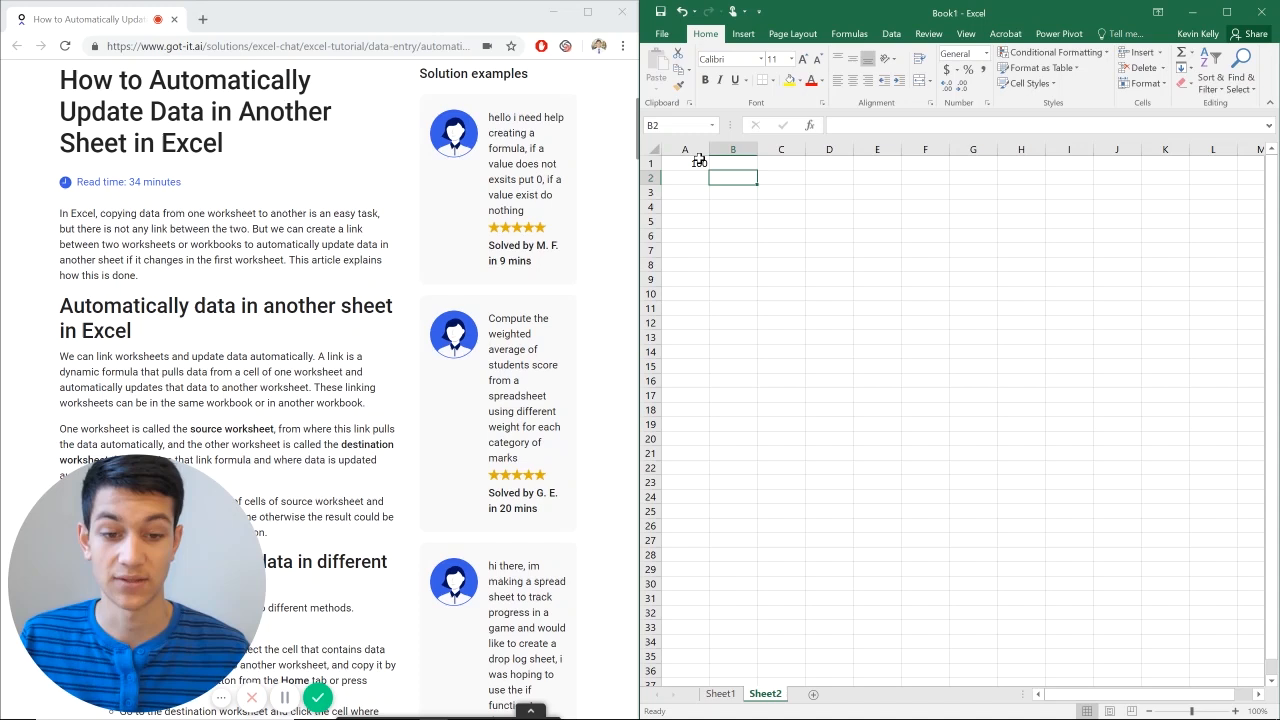
text(100)
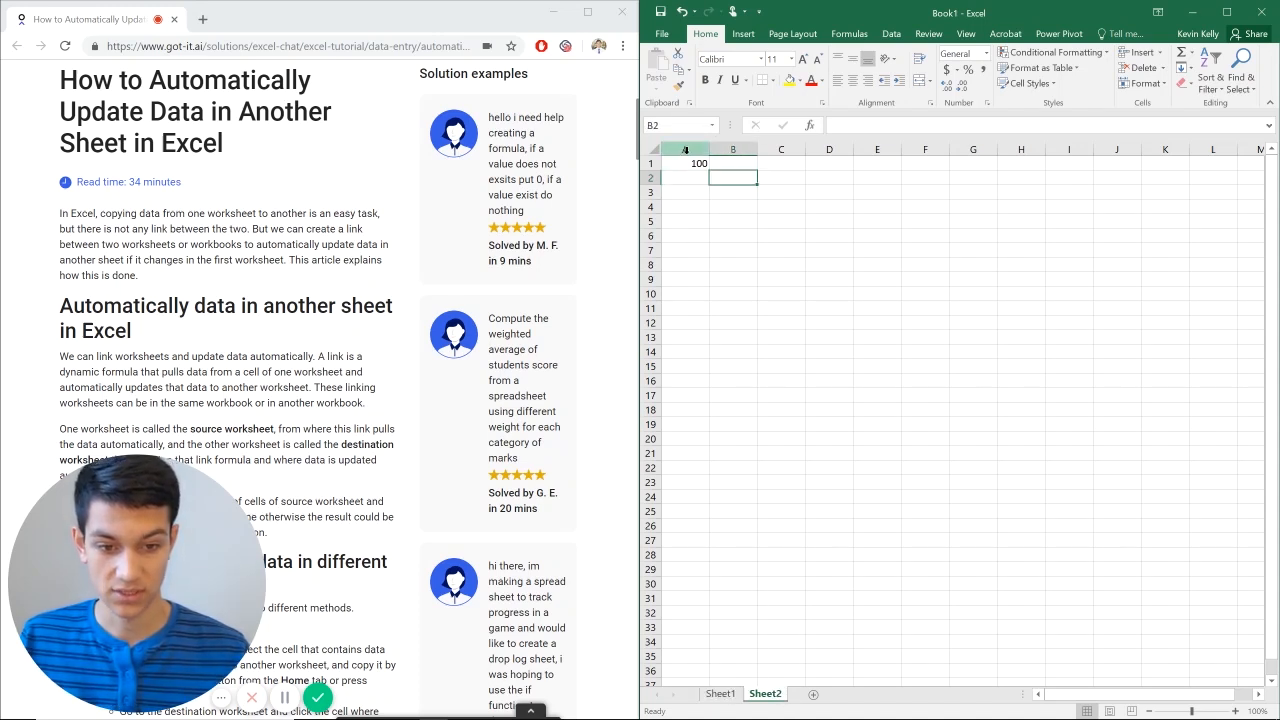
click(684, 164)
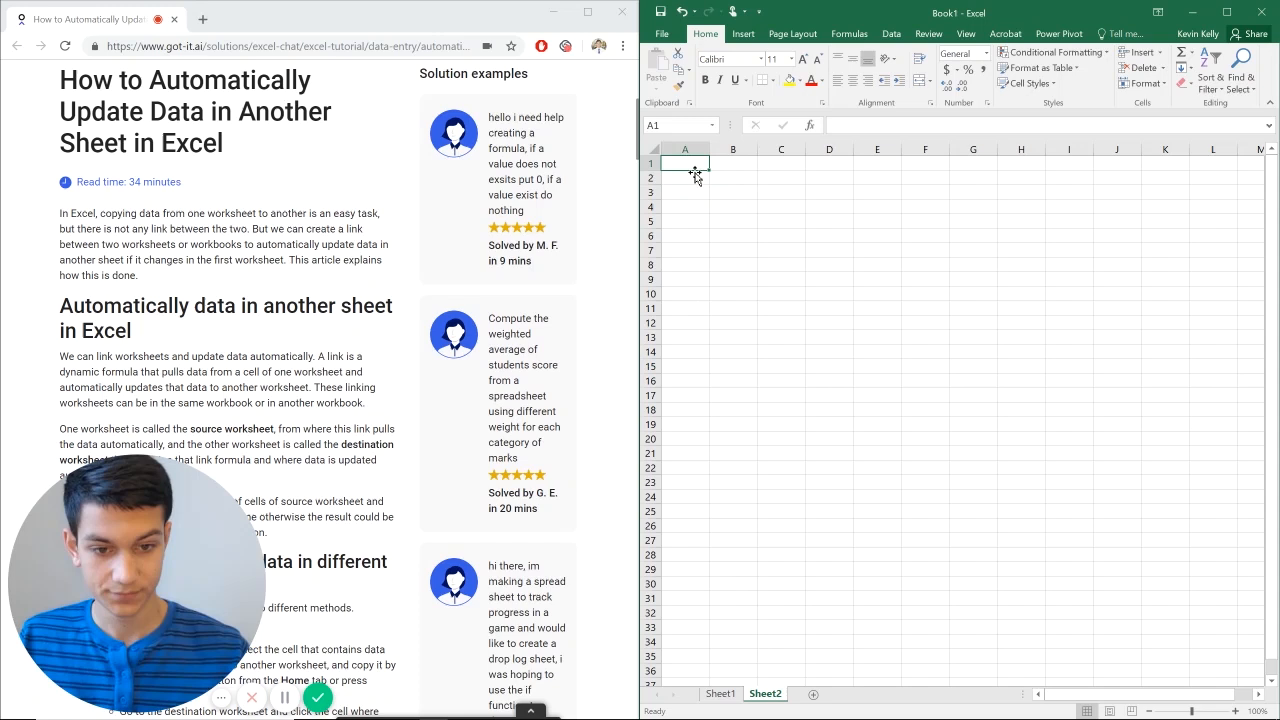
click(720, 694)
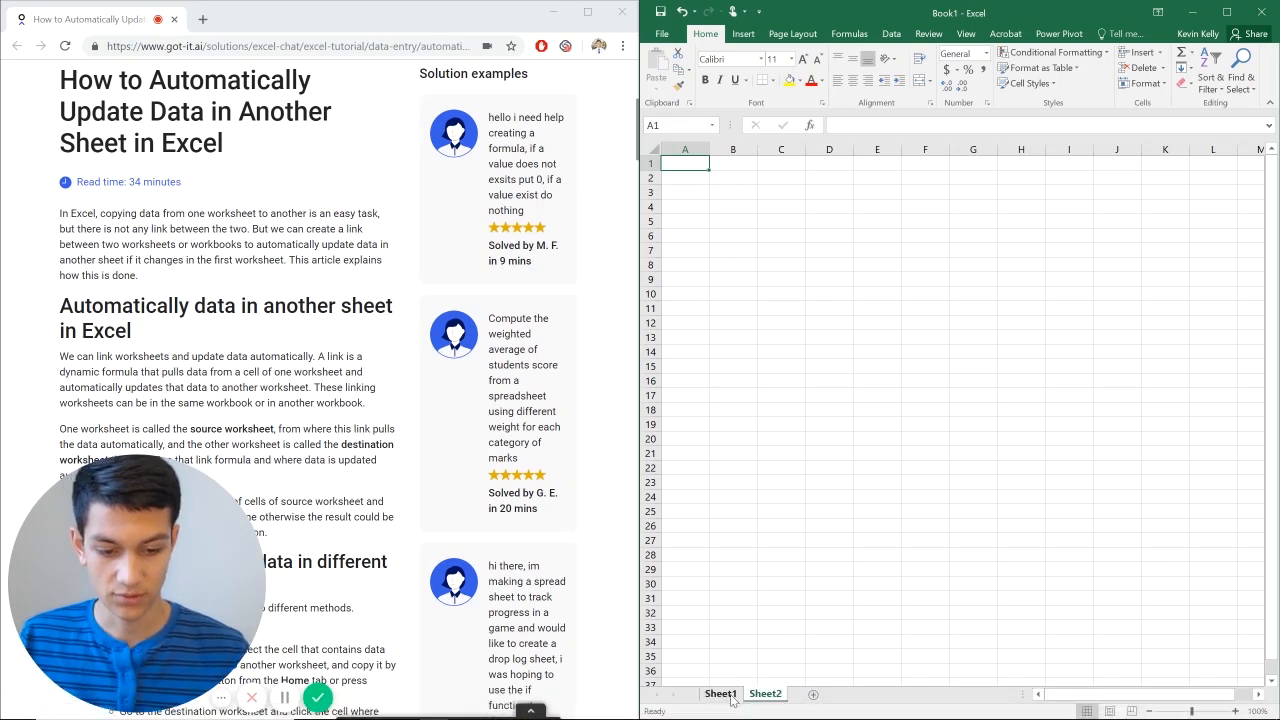
- Paste Sheet1 A1 into Sheet2 A1 as a link and check it follows the changed source value
text(100)
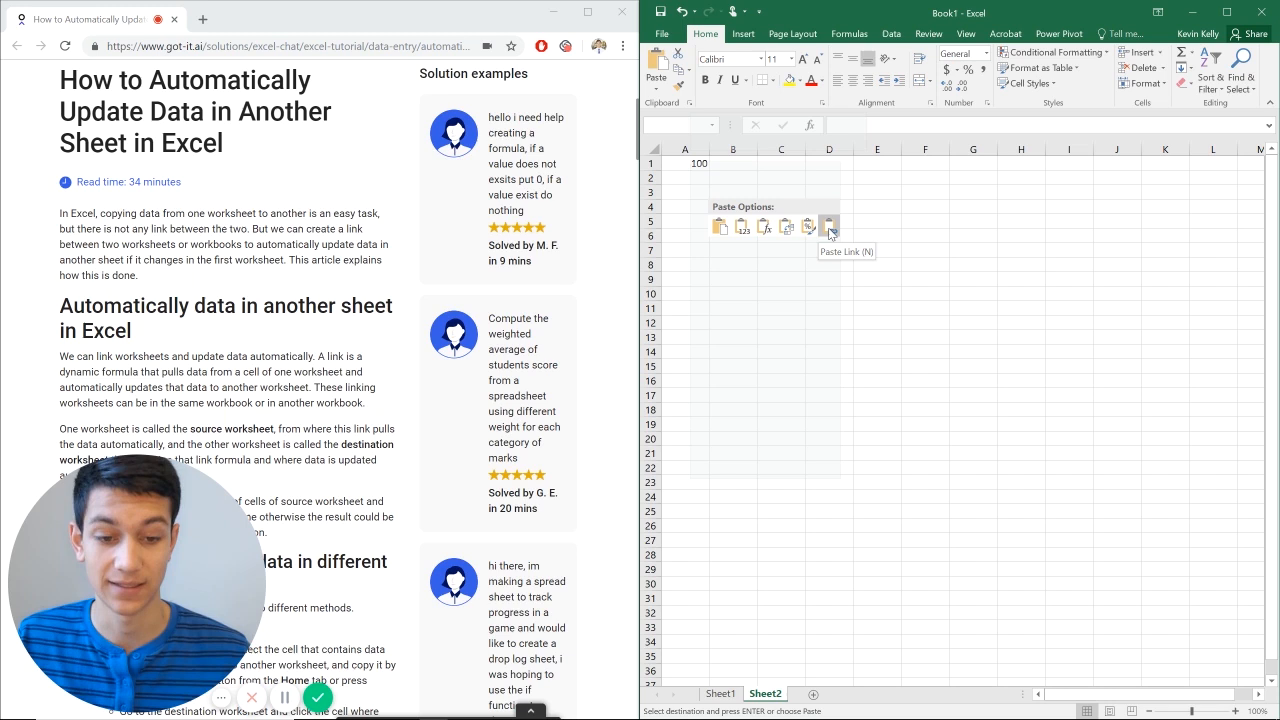
click(828, 224)
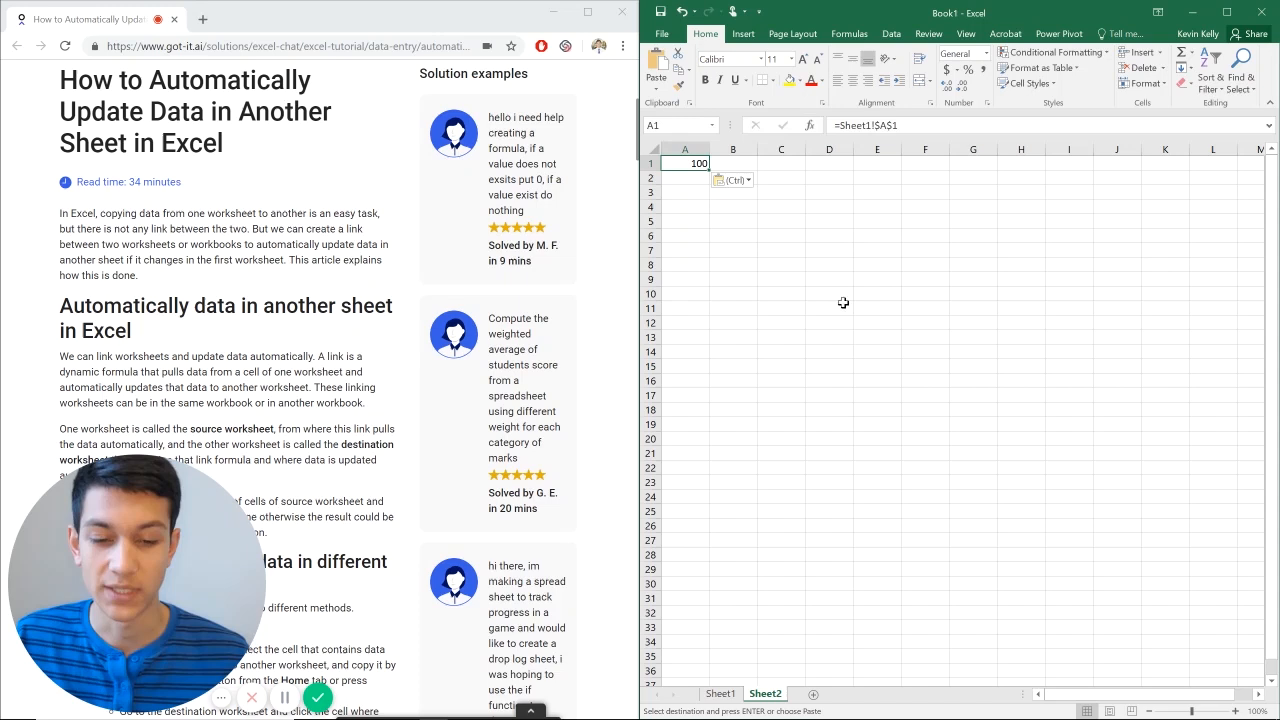
click(720, 692)
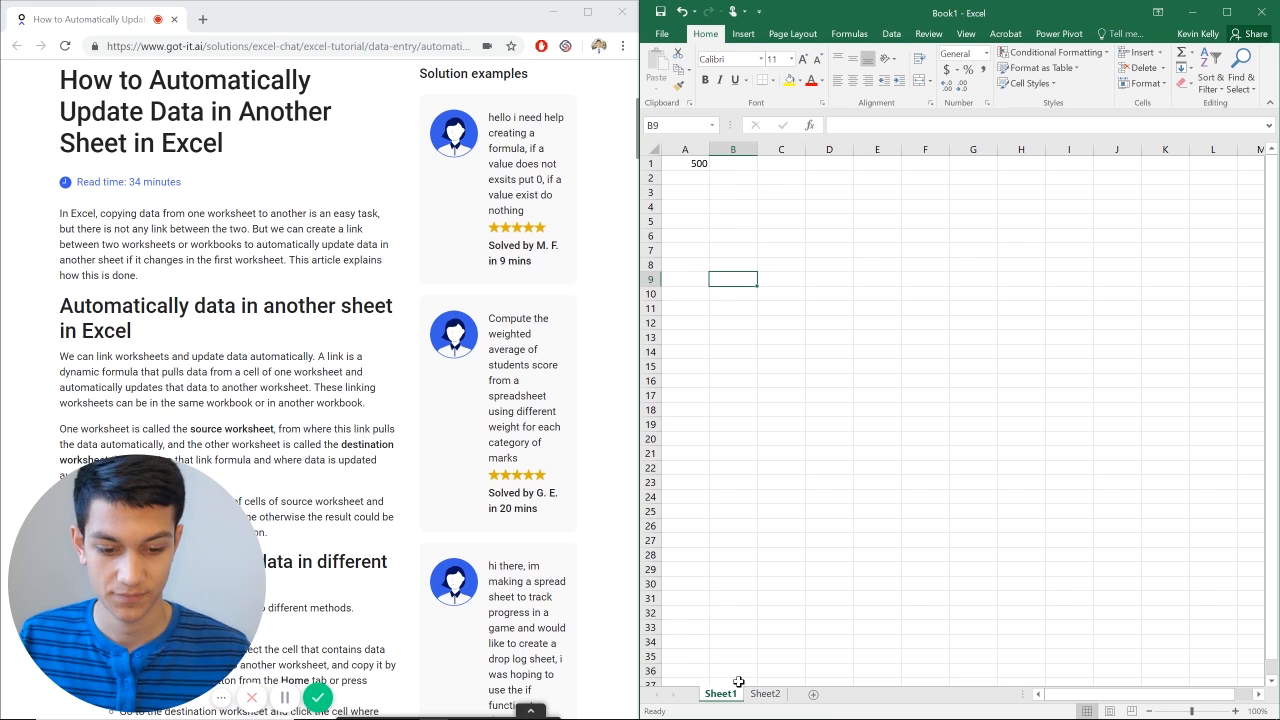
click(764, 694)
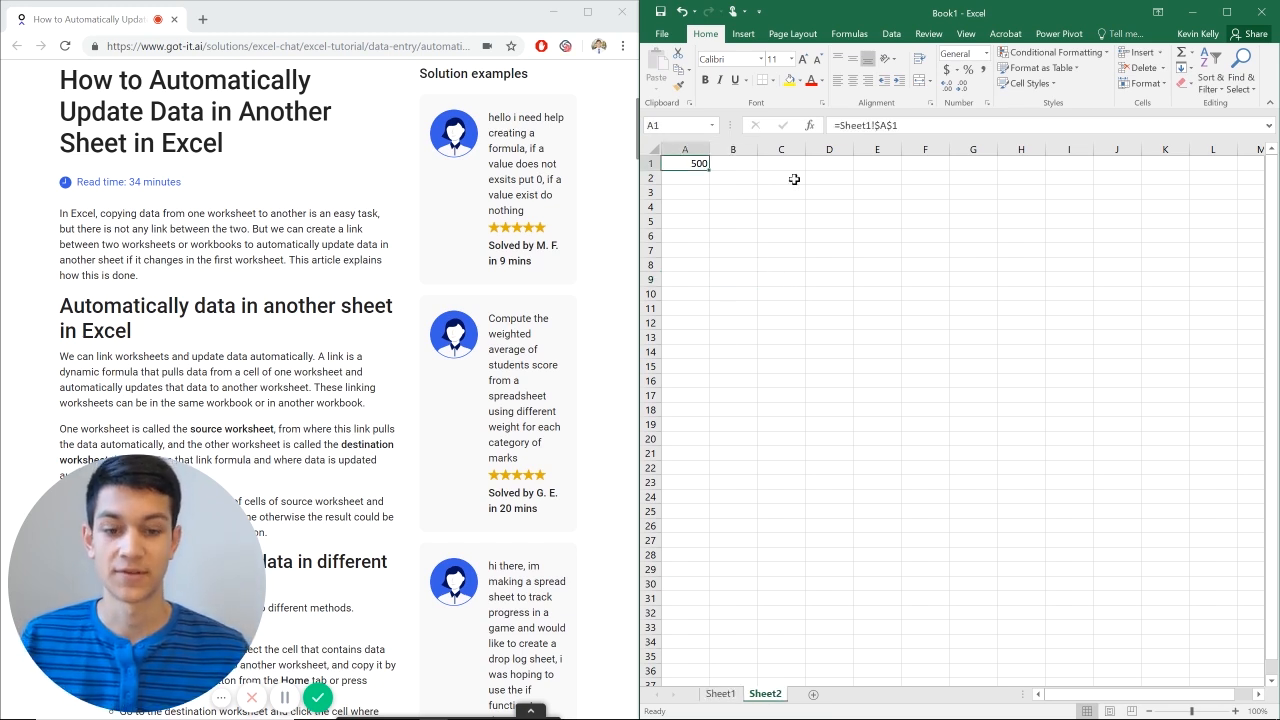
mouse_move(768, 184)
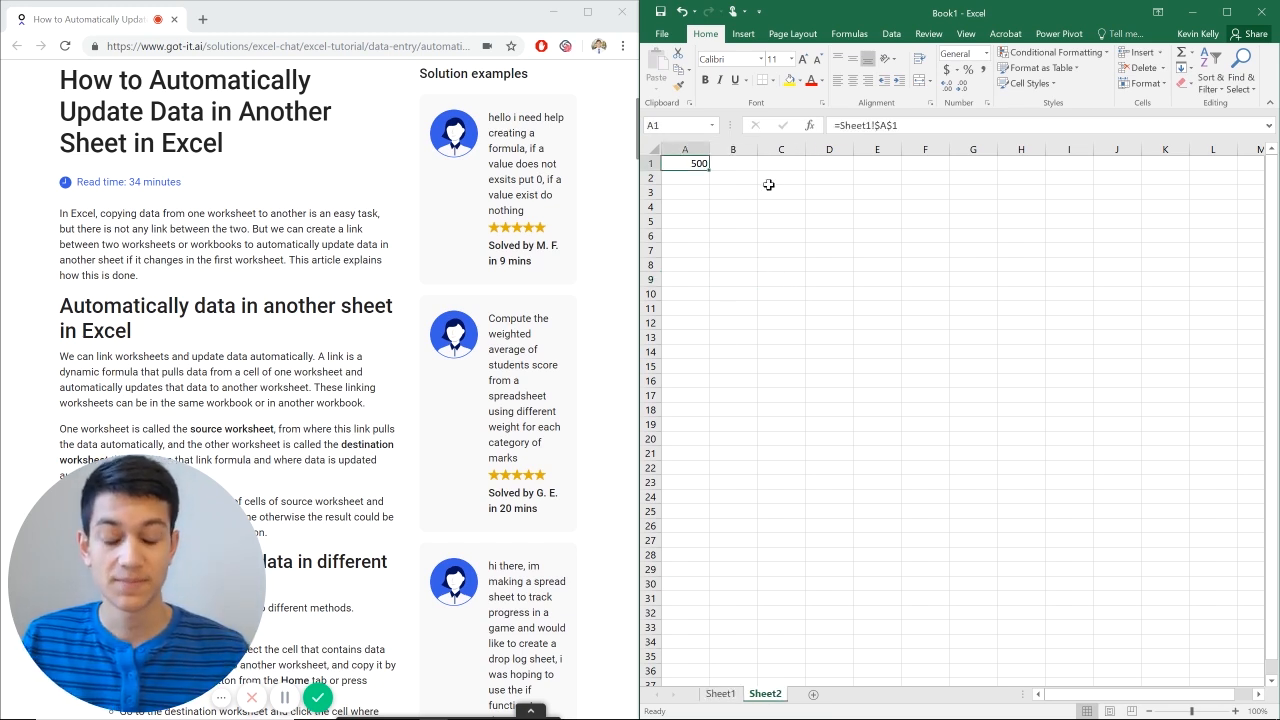
click(732, 192)
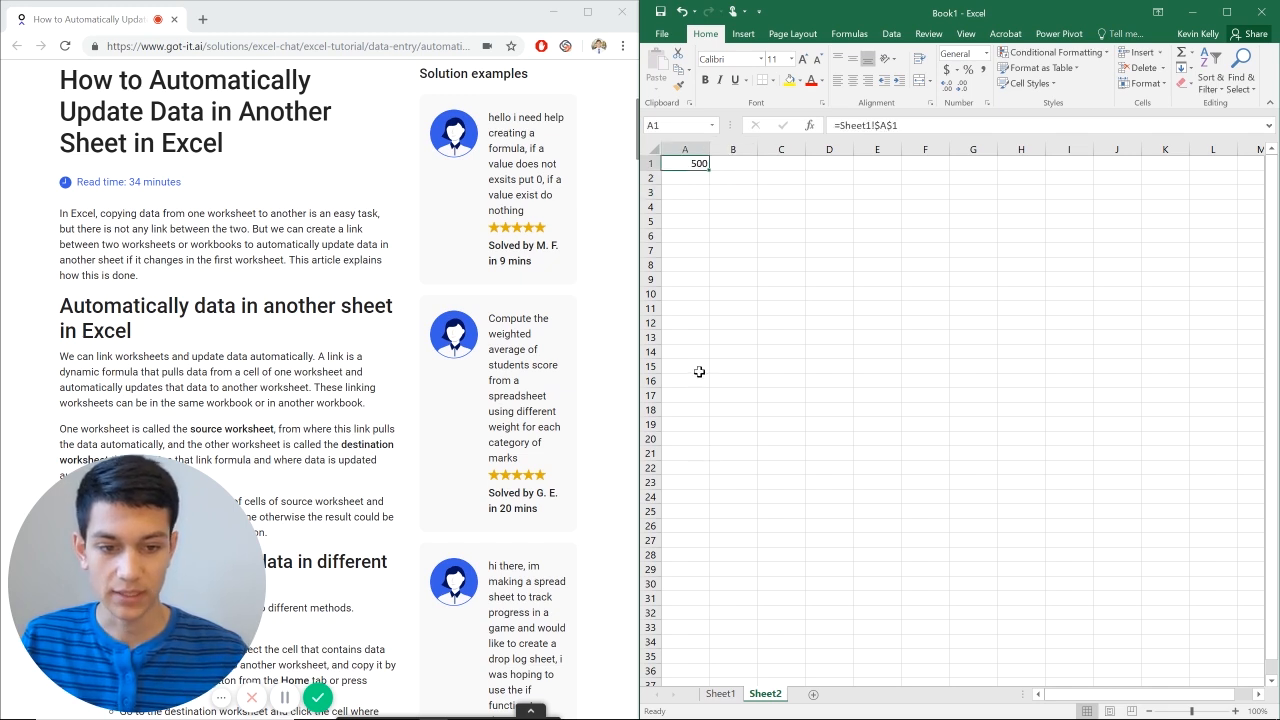
mouse_move(652, 356)
text(=)
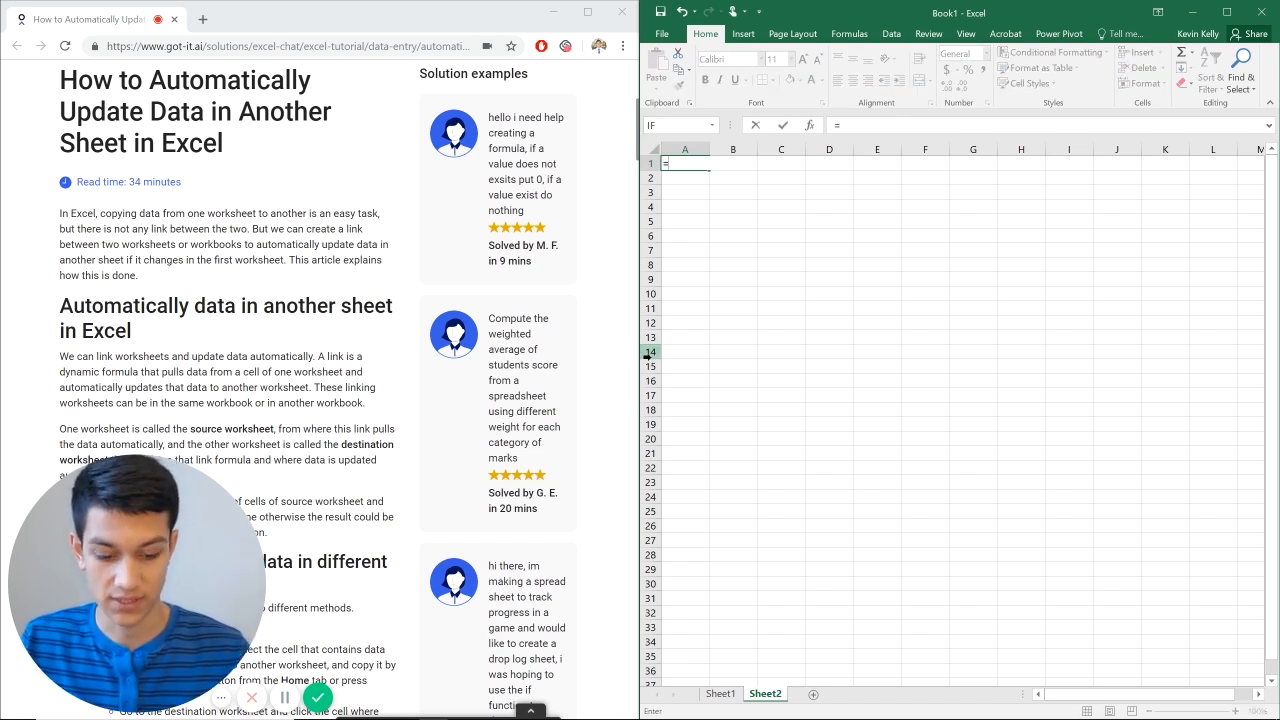
- Enter =IF(Sheet1!A1>200,Sheet1!A1,"") in Sheet2 A1 so it shows the value only above 200
text(if)
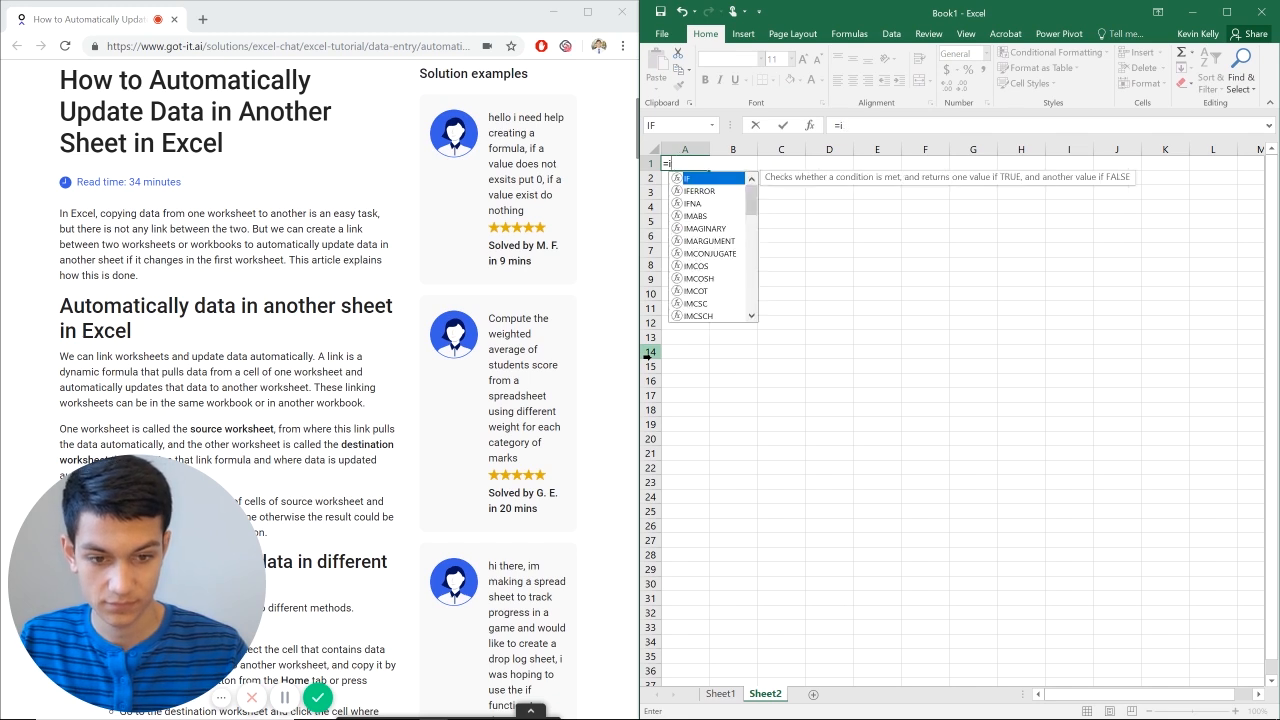
text(F(Sheet1!A1)
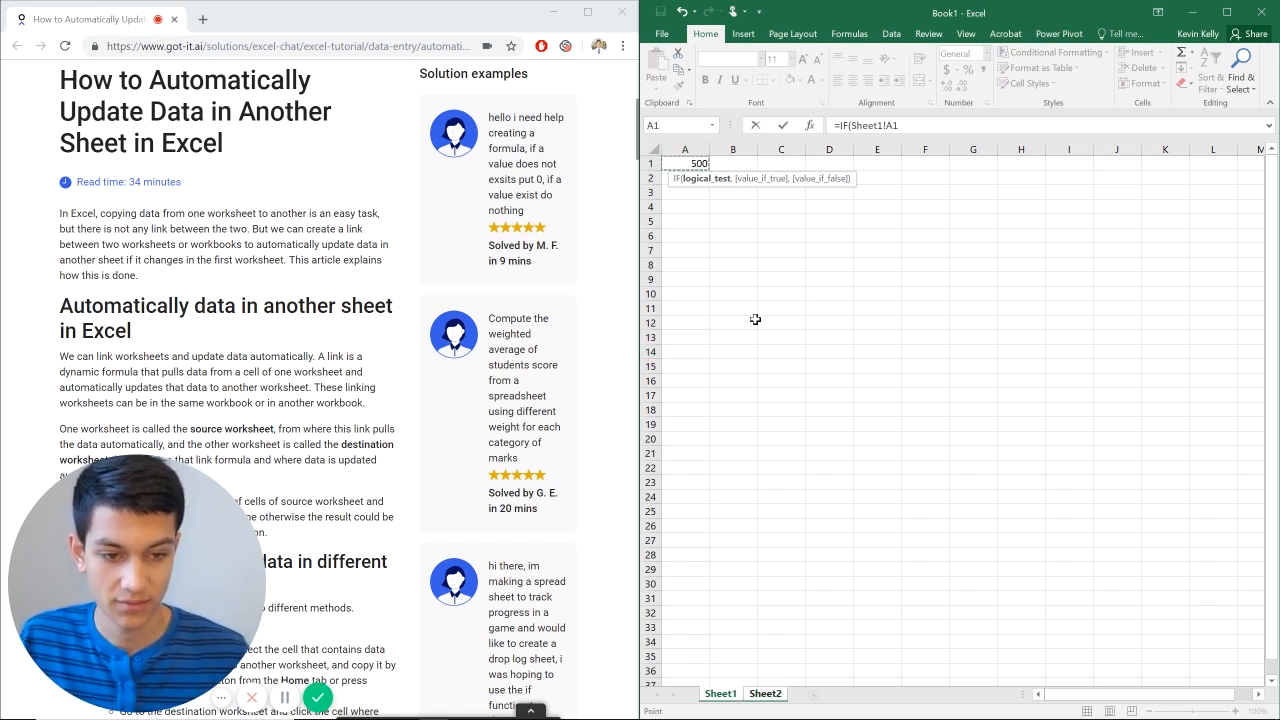
click(900, 124)
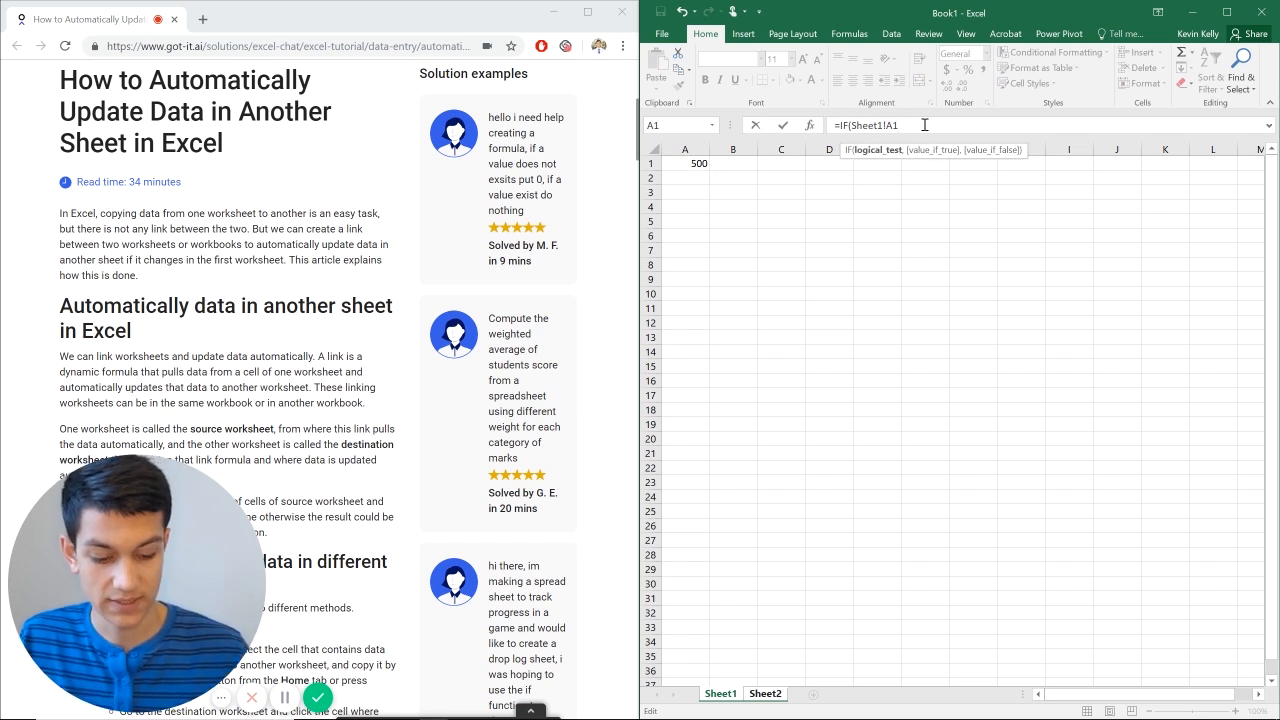
text(>20)
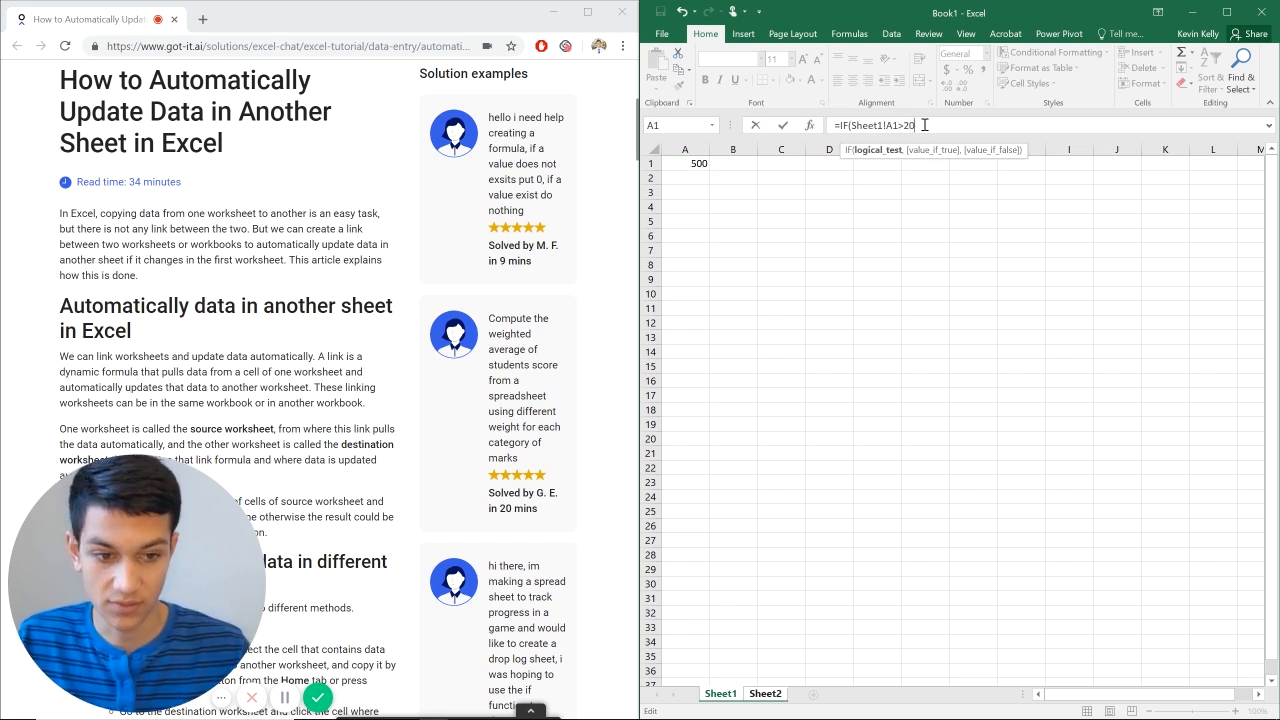
text(0,Sheet1!A1)
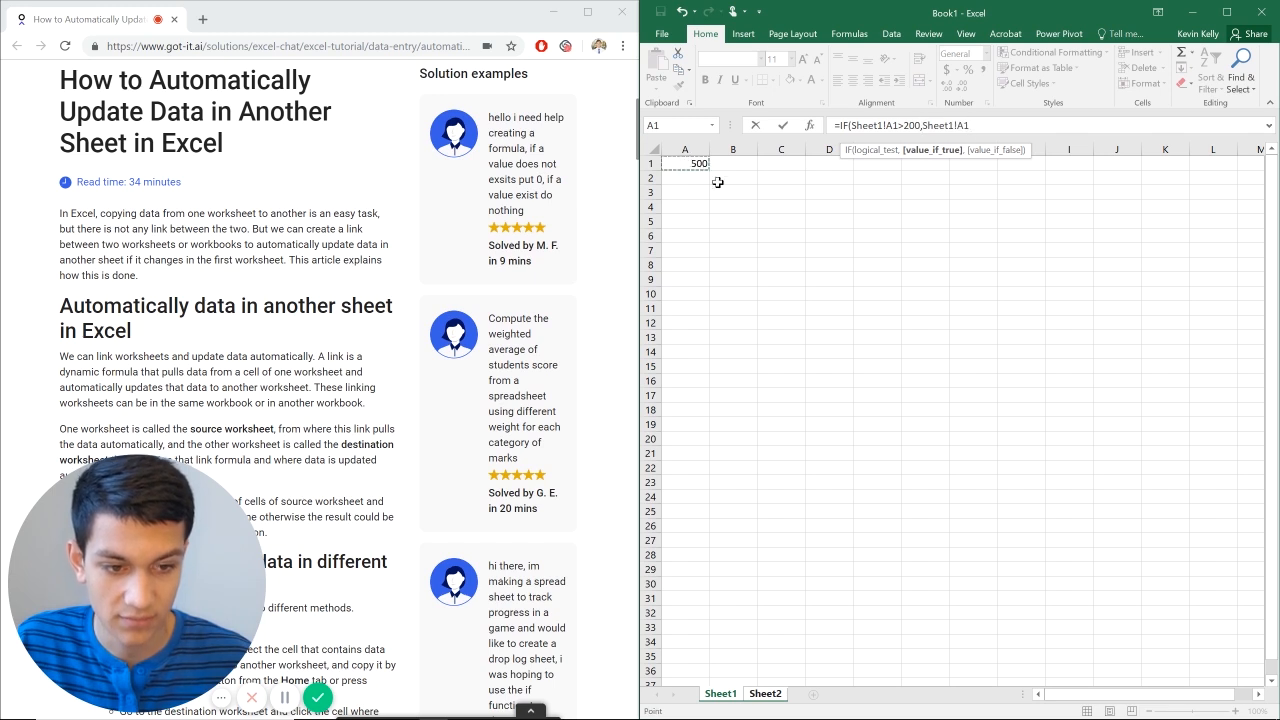
mouse_move(780, 248)
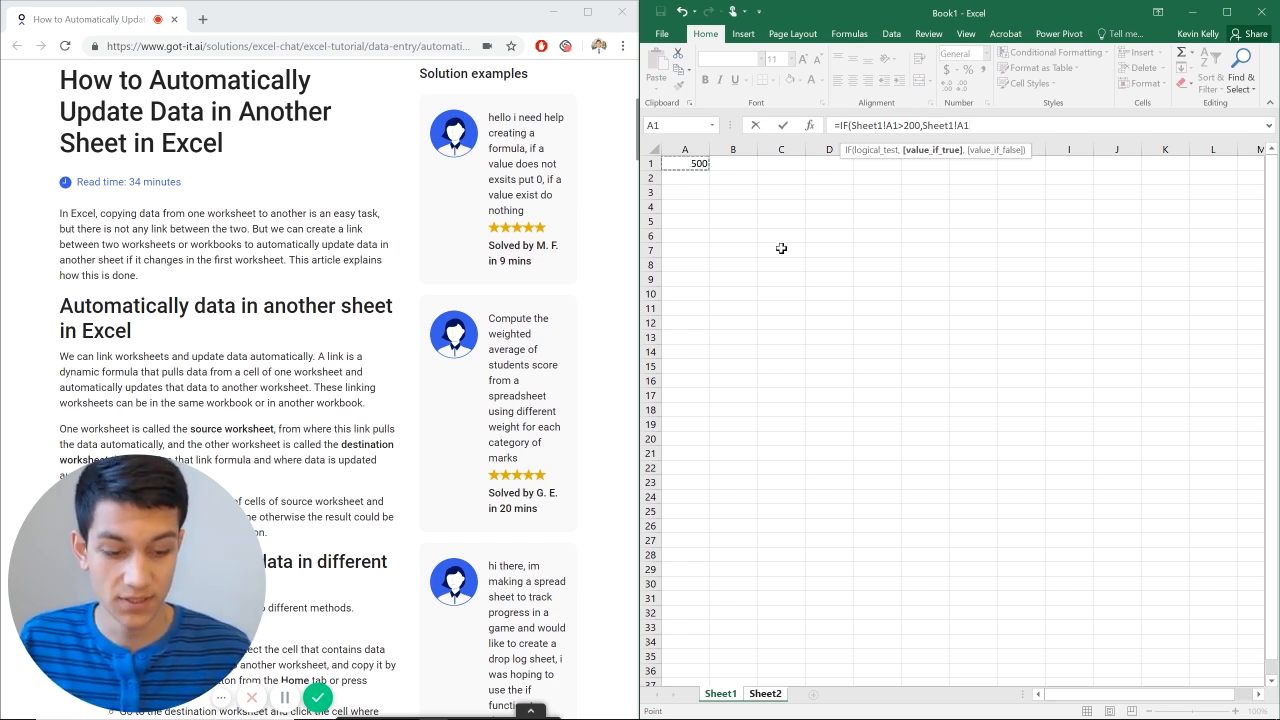
text(,""))
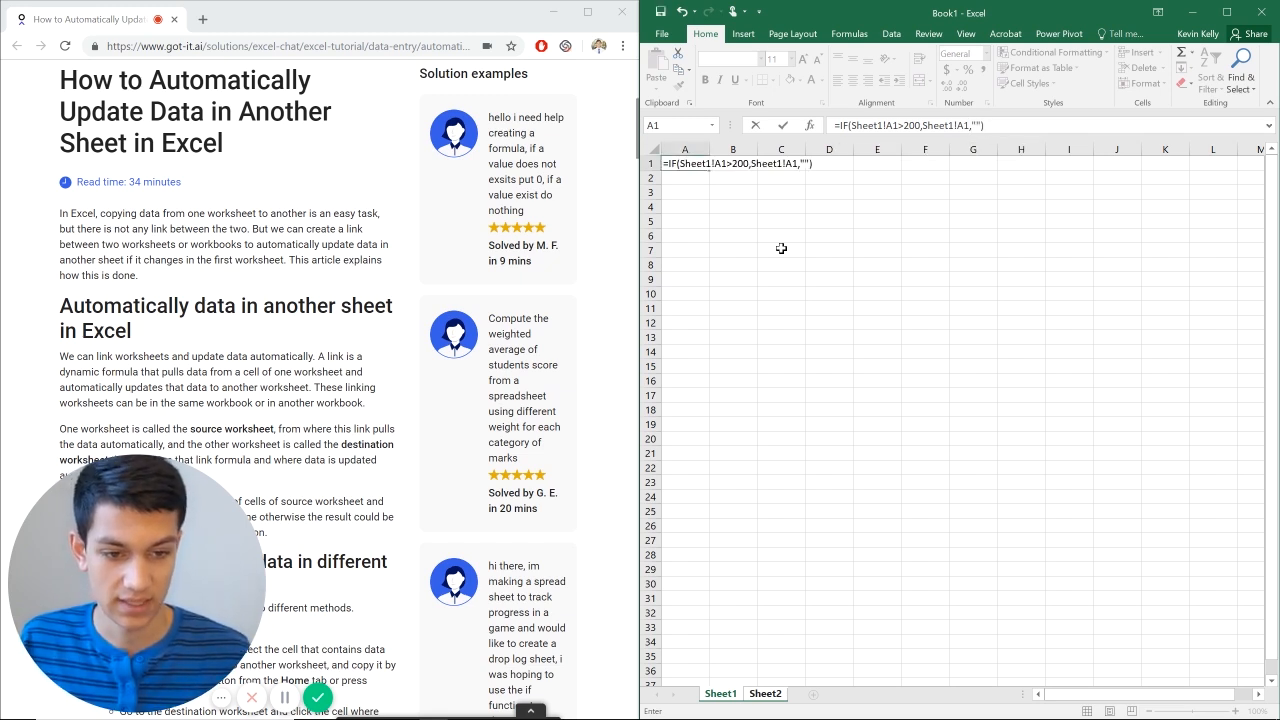
key(enter)
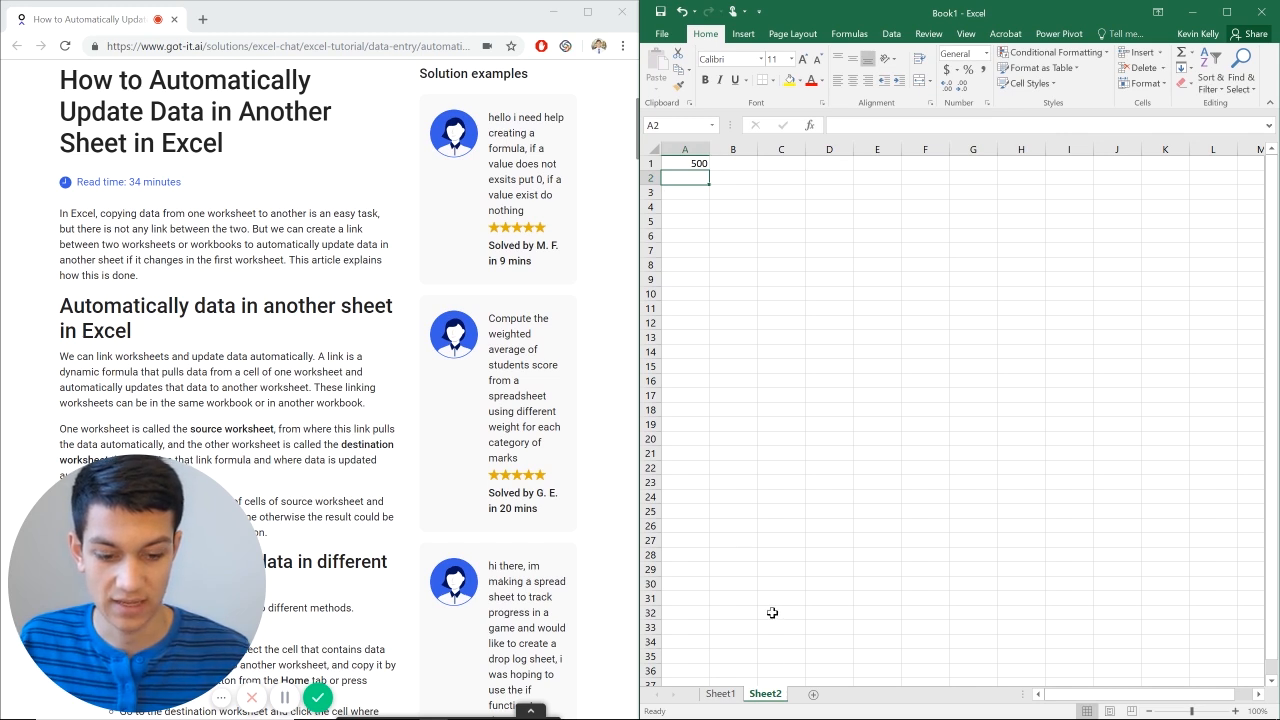
- Set Sheet1 A1 to 150 and verify Sheet2 A1 shows blank while keeping its IF formula
click(720, 692)
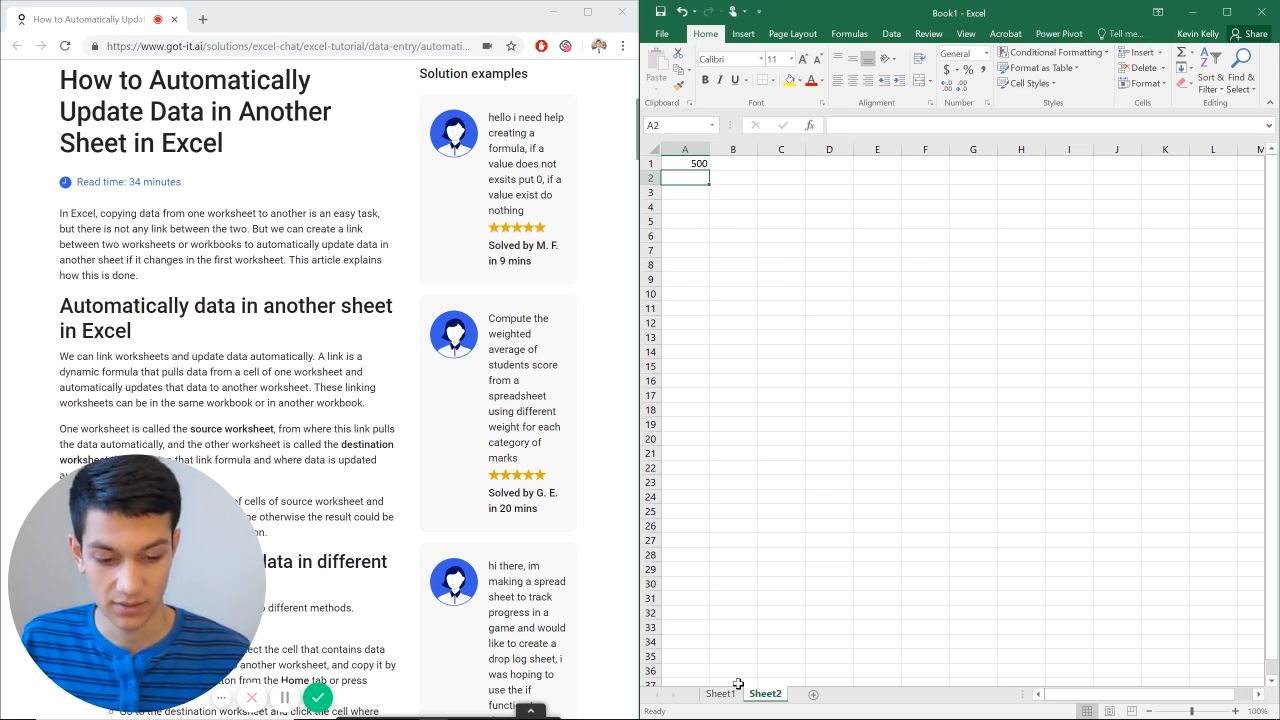
click(720, 692)
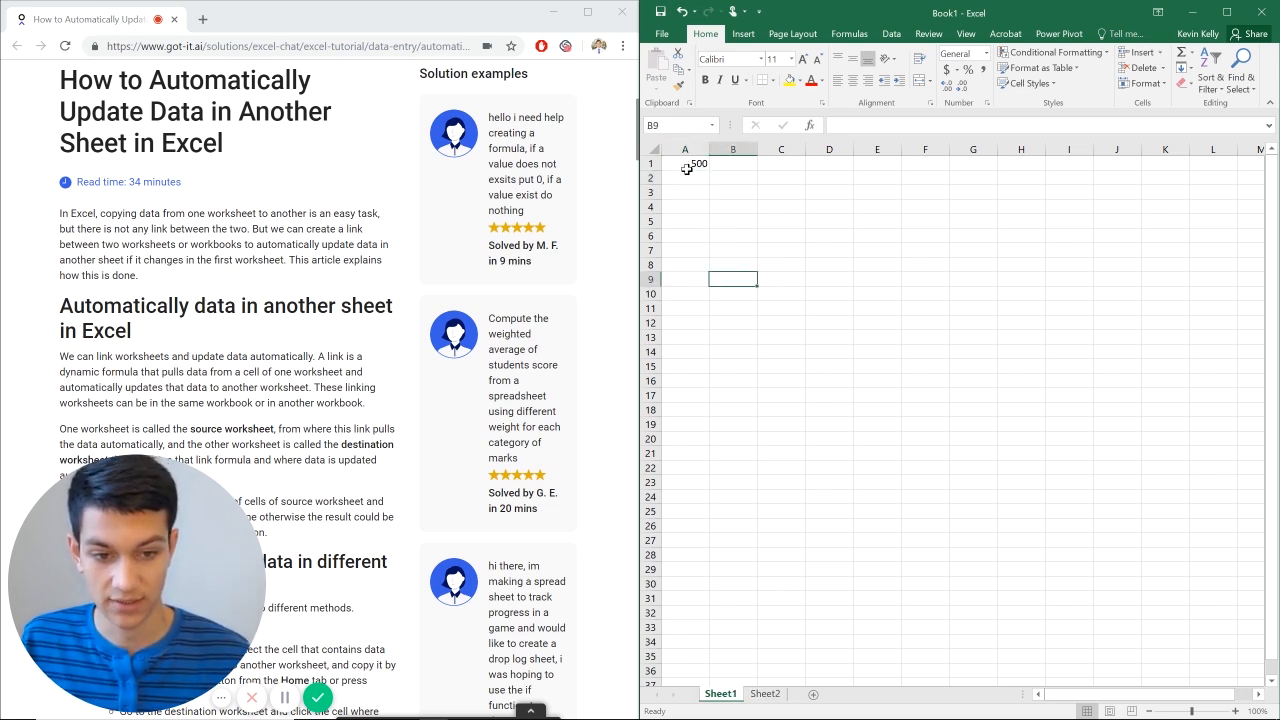
text(15)
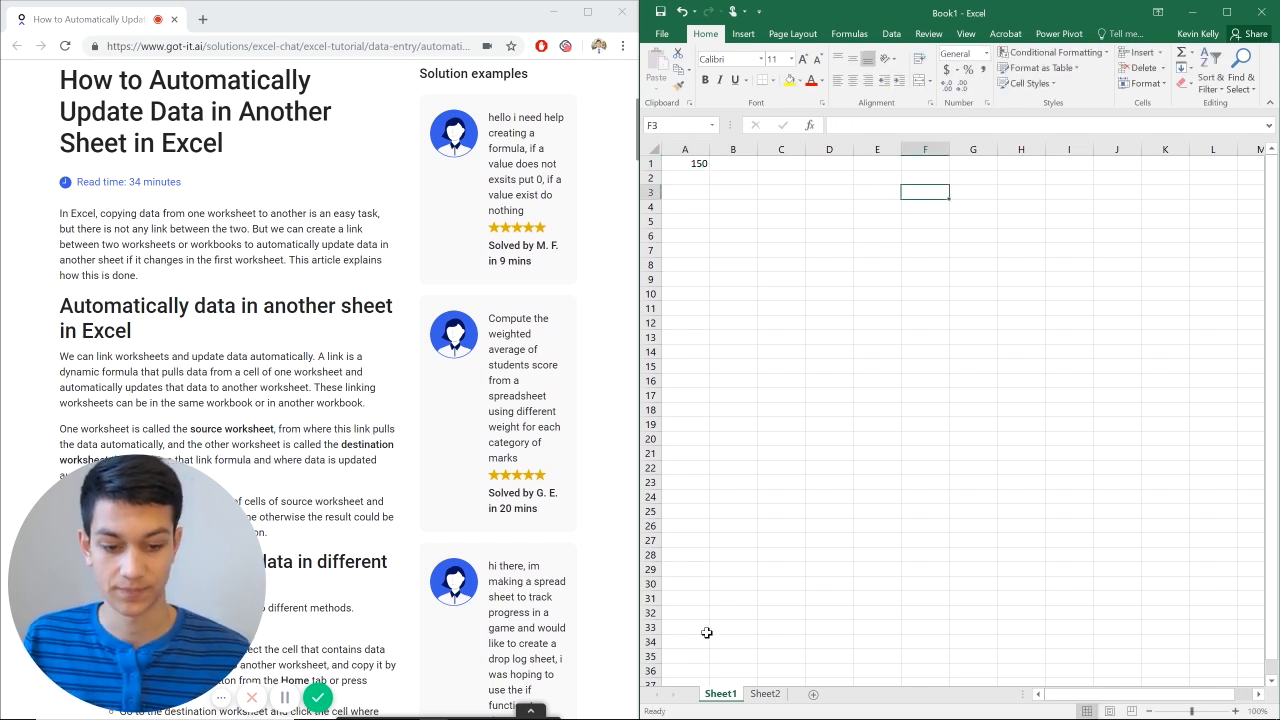
click(764, 692)
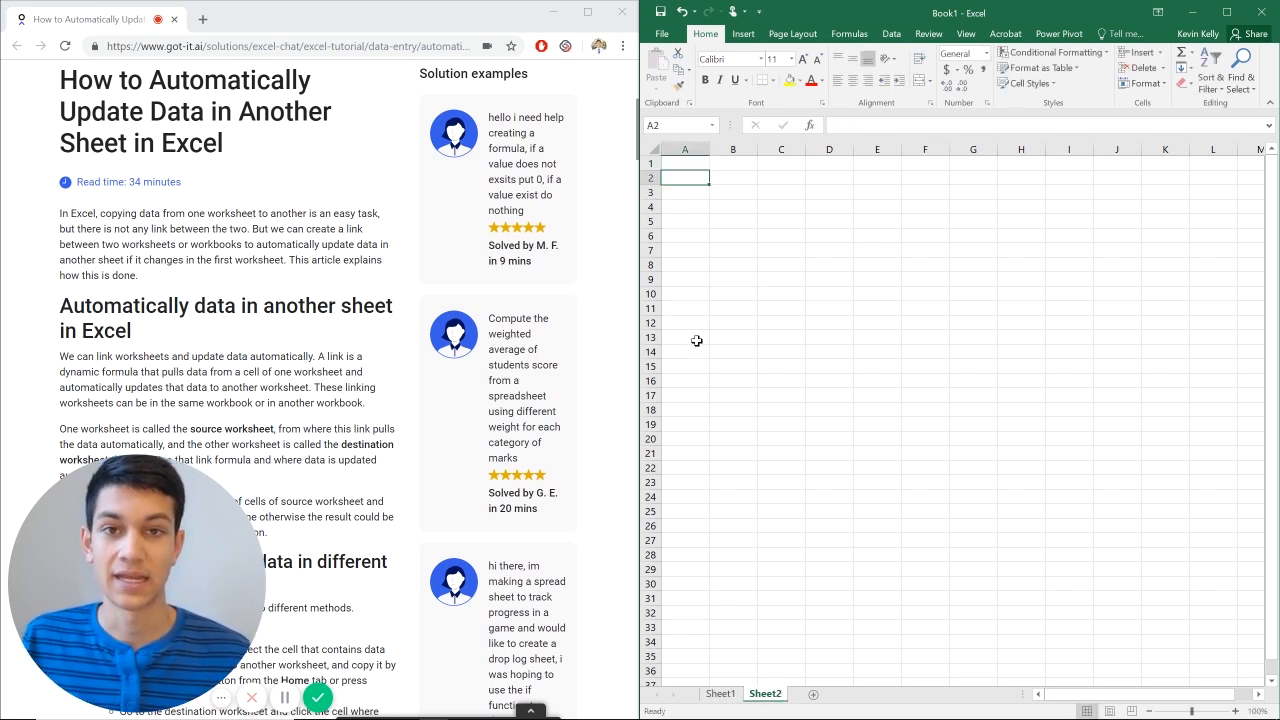
mouse_move(782, 224)
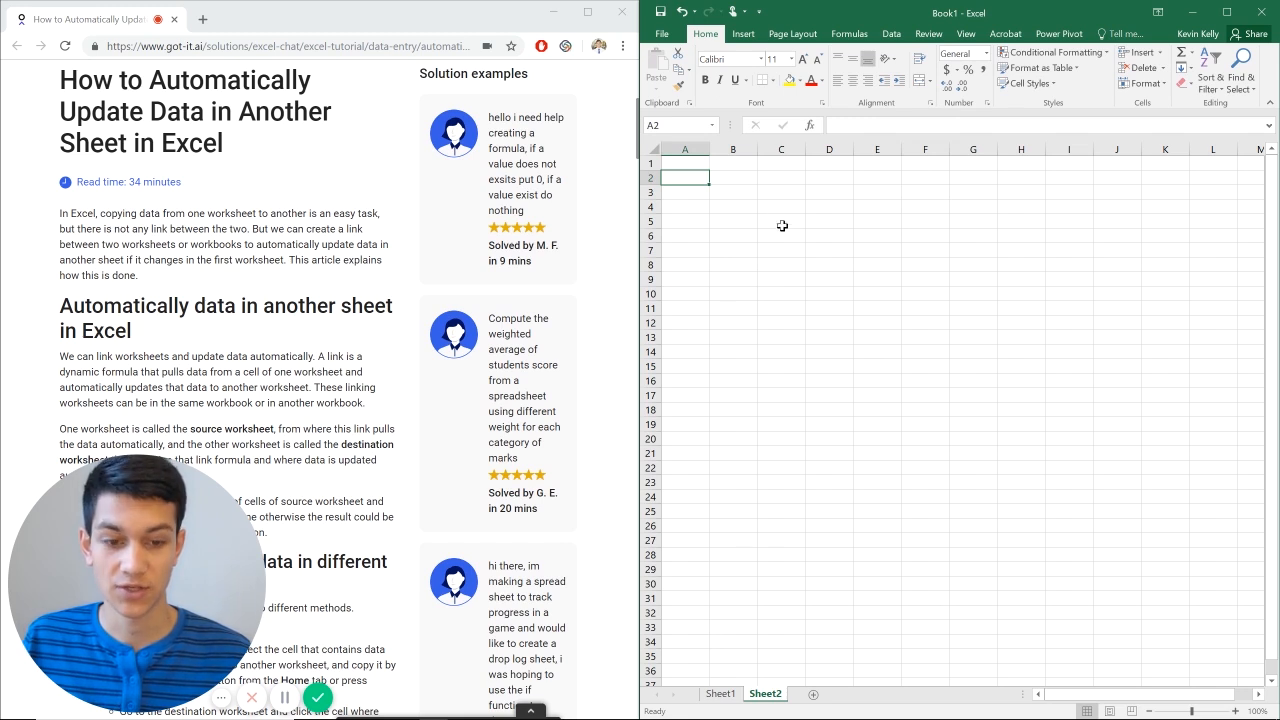
click(684, 162)
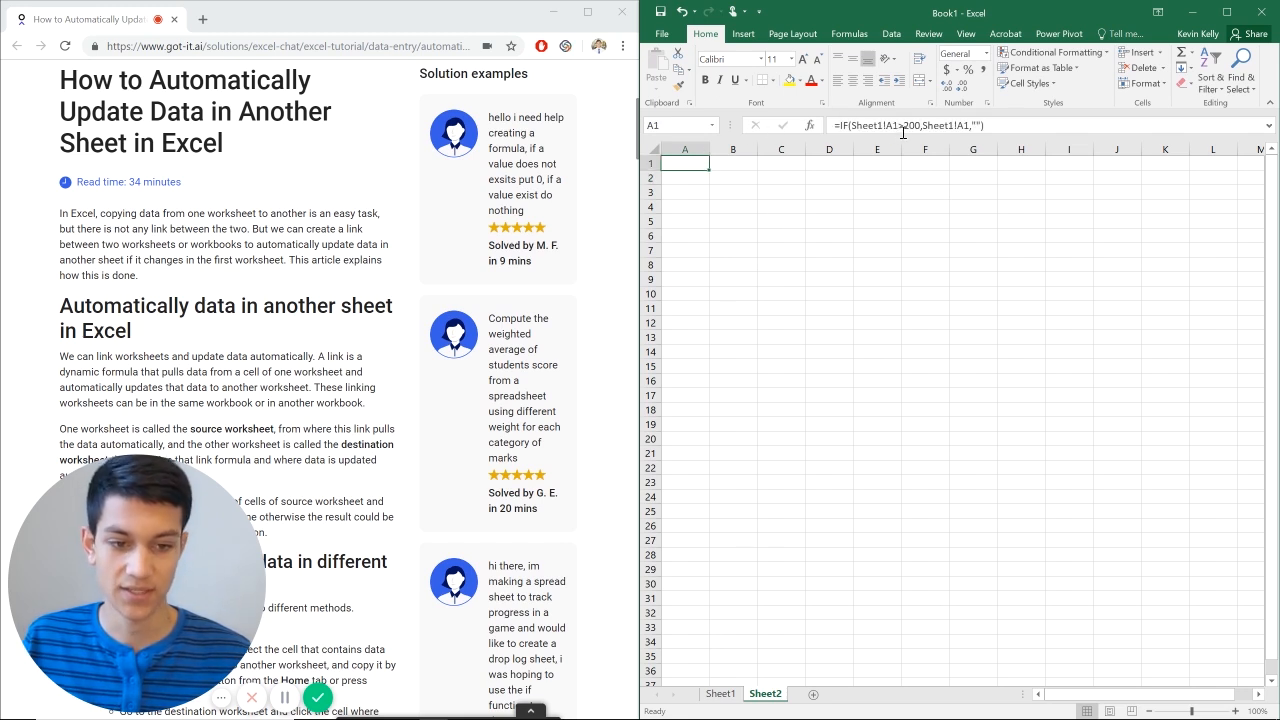